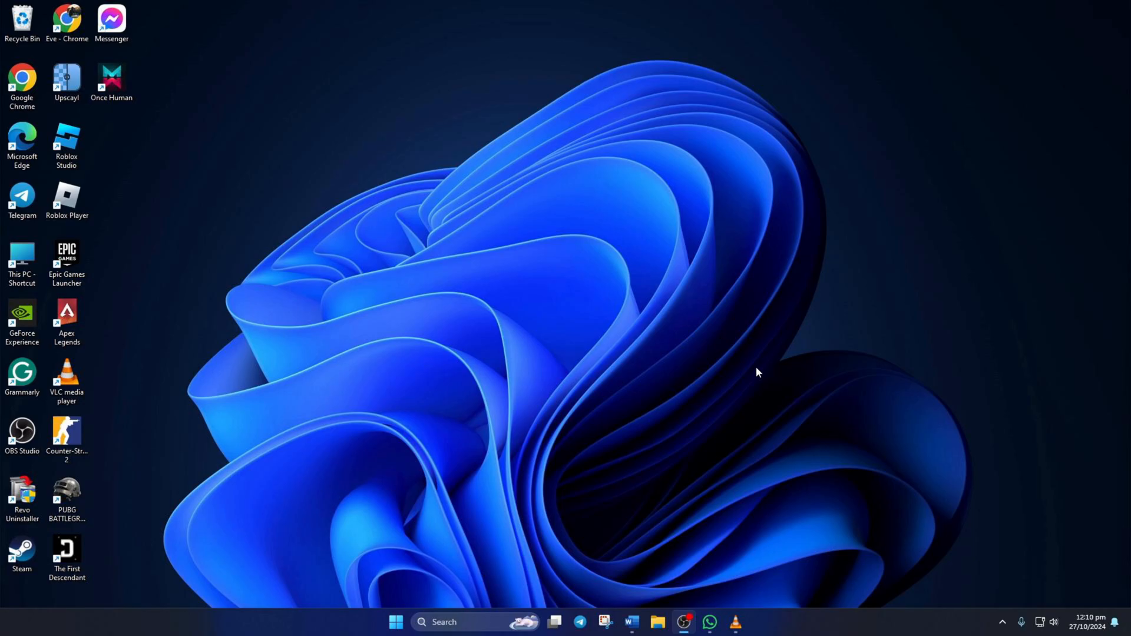
mouse_move(849, 628)
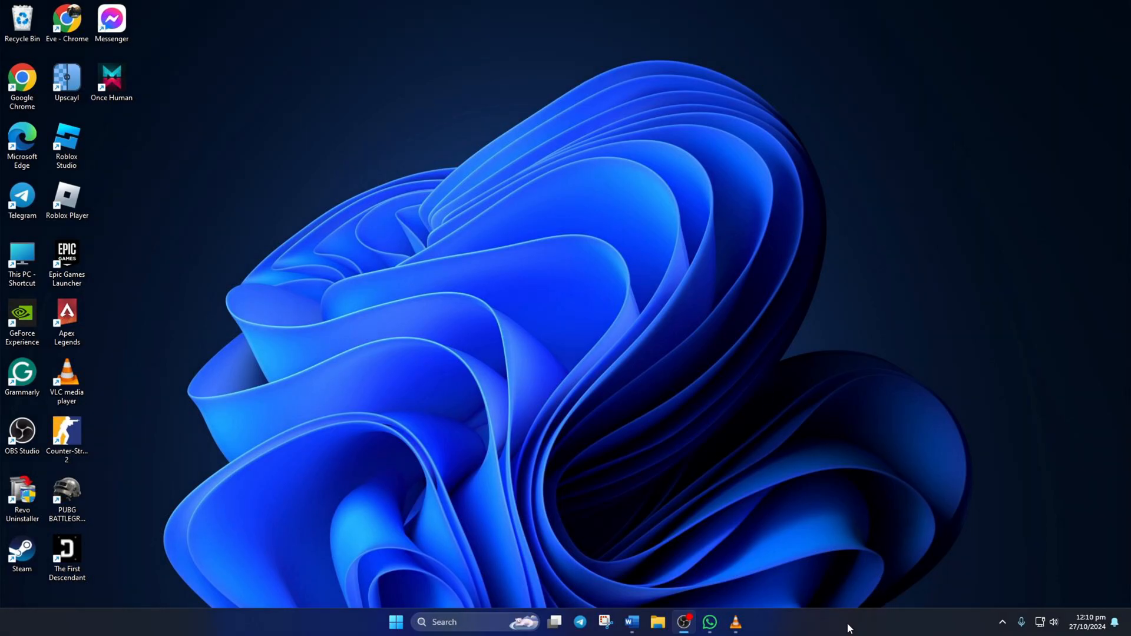
Step: In Task Manager, filter processes for 'whatsapp' and bring up WhatsApp's End task menu
right_click(848, 627)
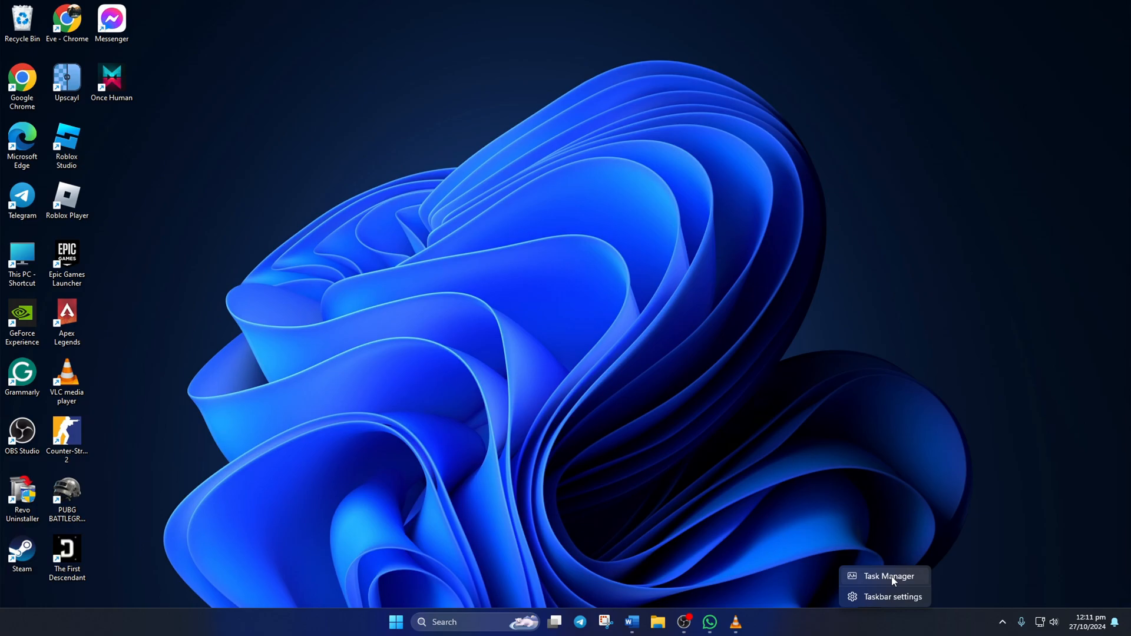
left_click(889, 576)
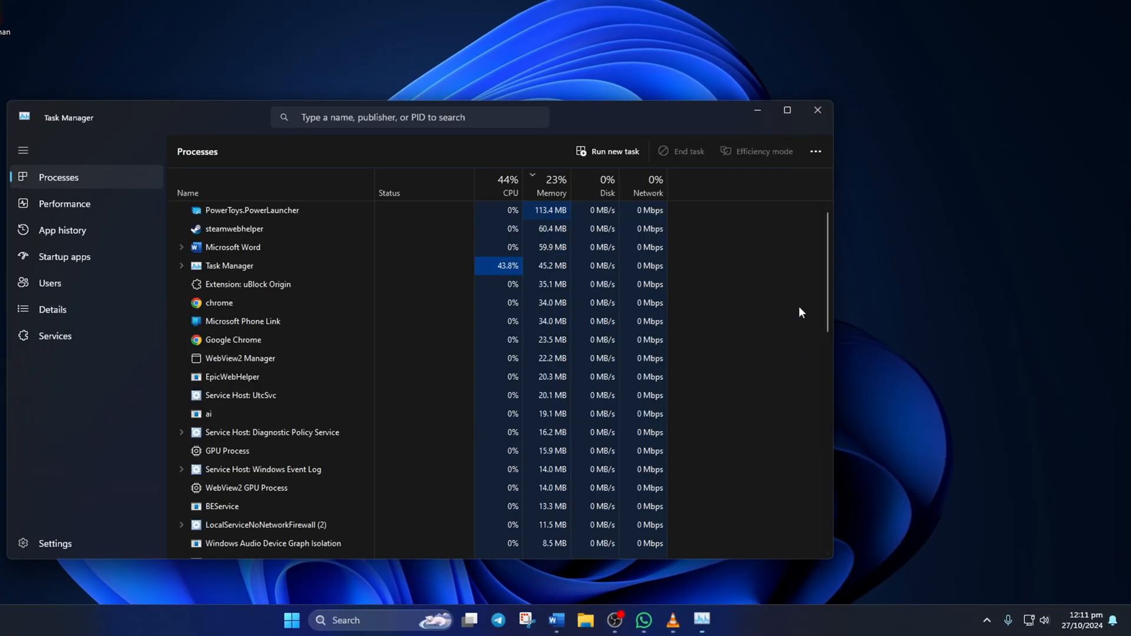
left_click(787, 110)
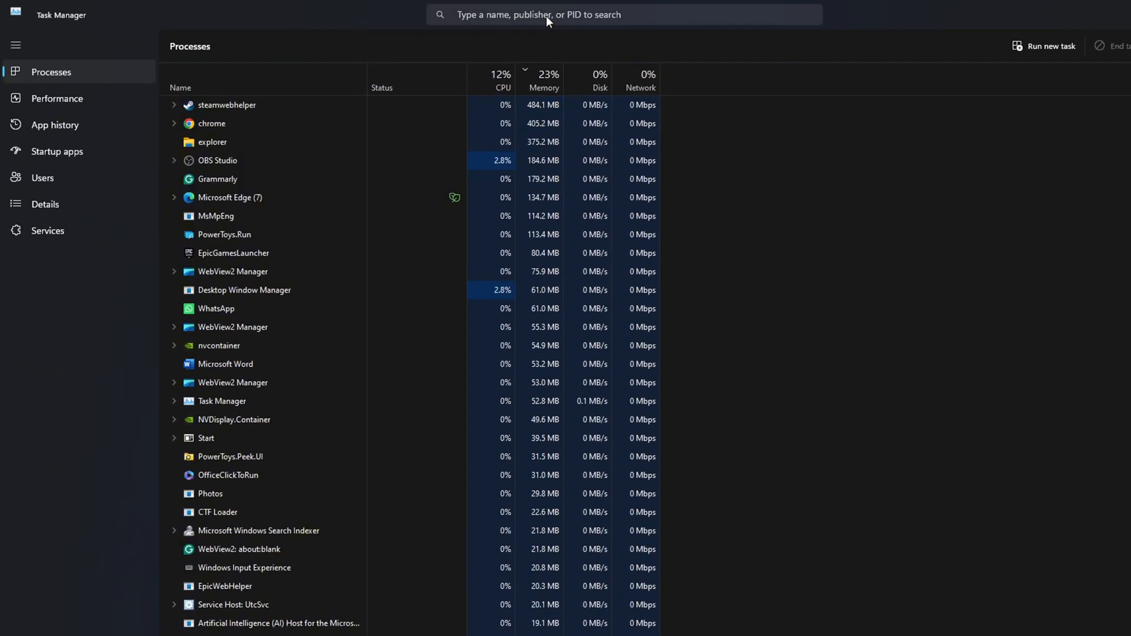
type("whatsapp")
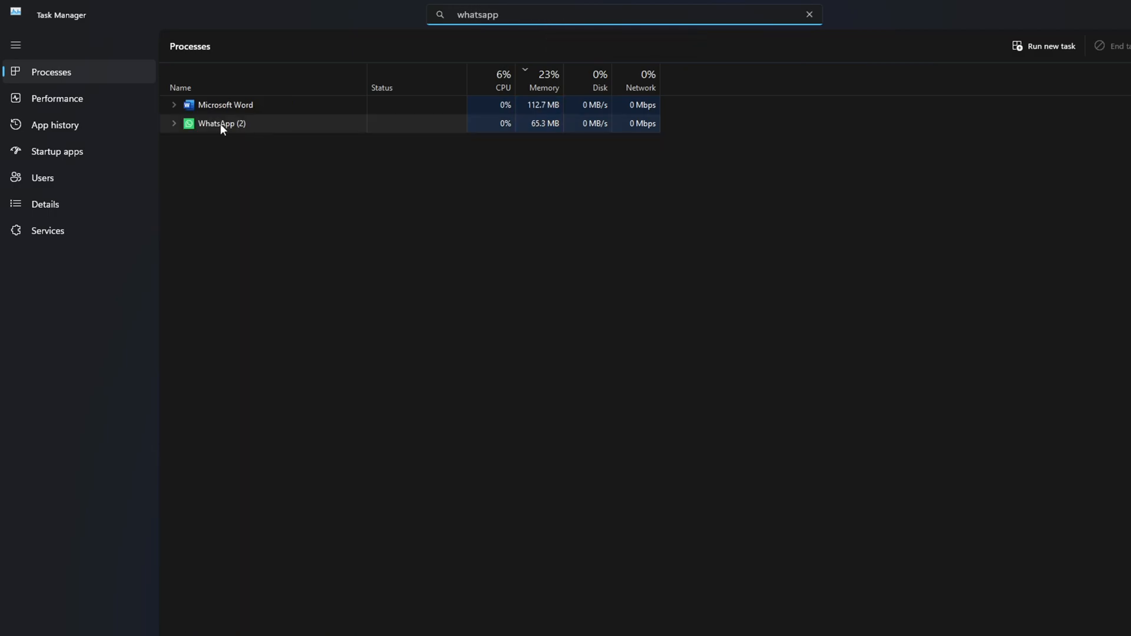
right_click(222, 124)
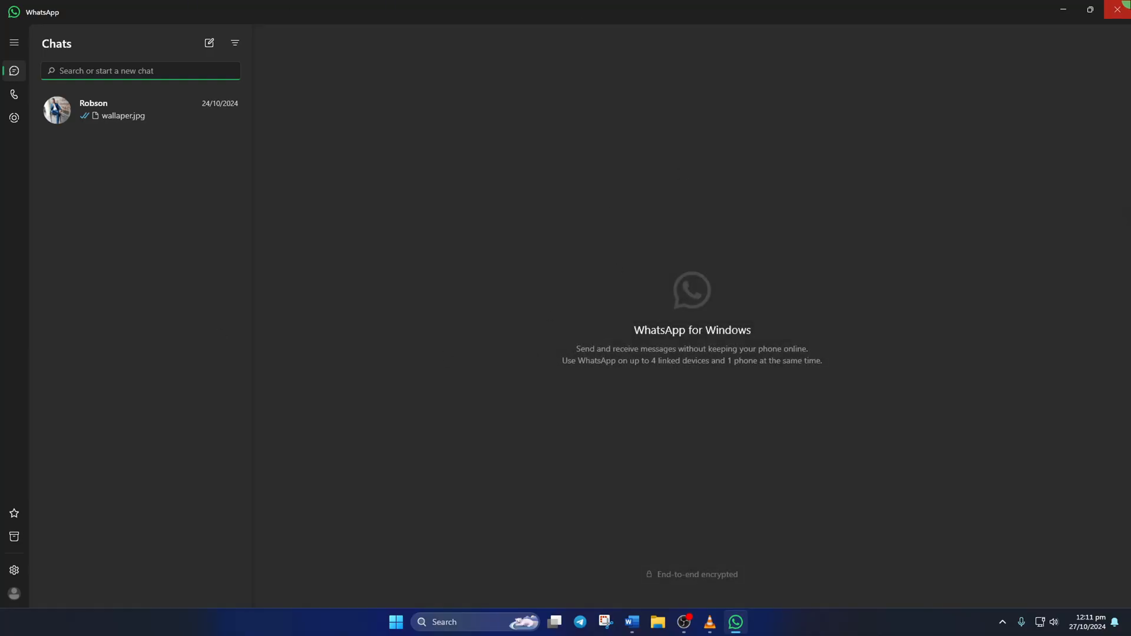
Step: Close WhatsApp, search 'cmd', and bring up Command Prompt's Run as administrator option
left_click(1118, 9)
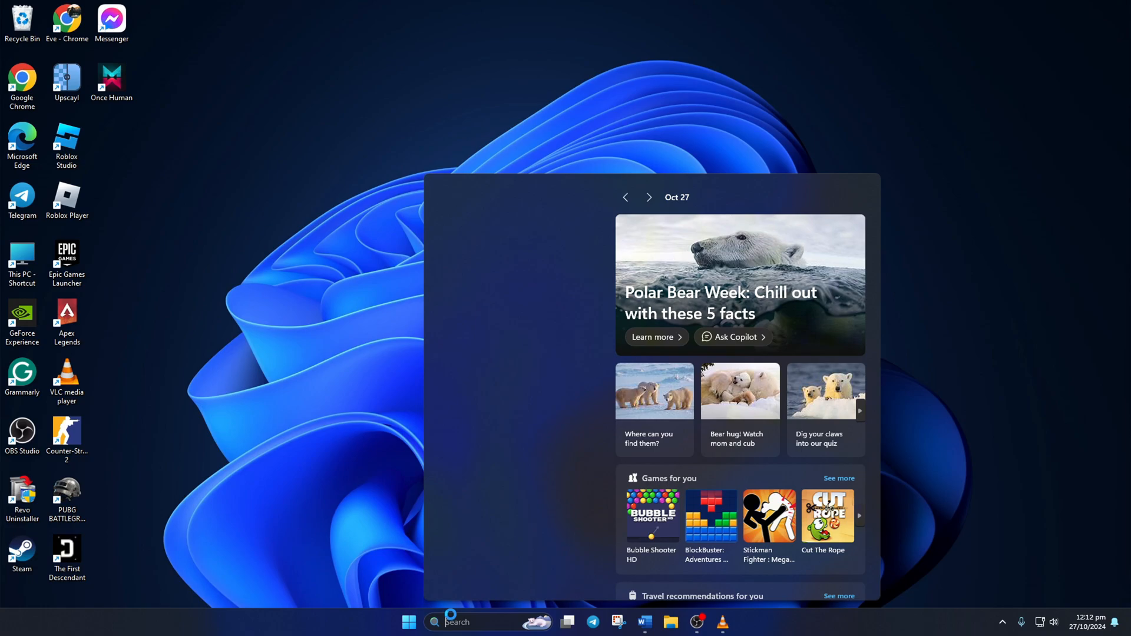
type("cmd")
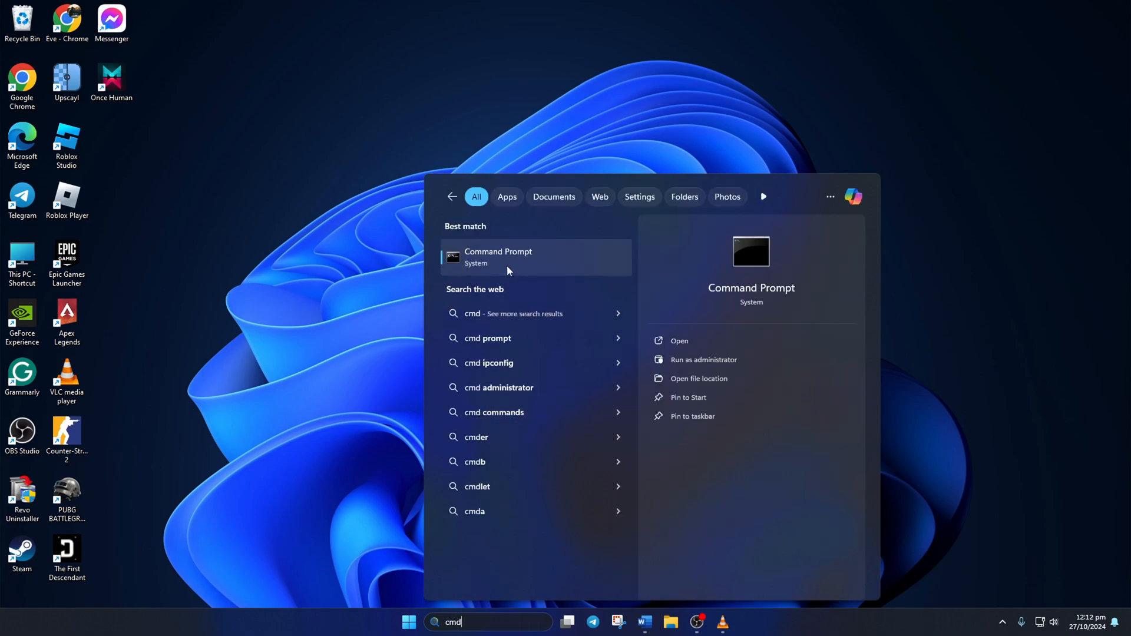
right_click(509, 257)
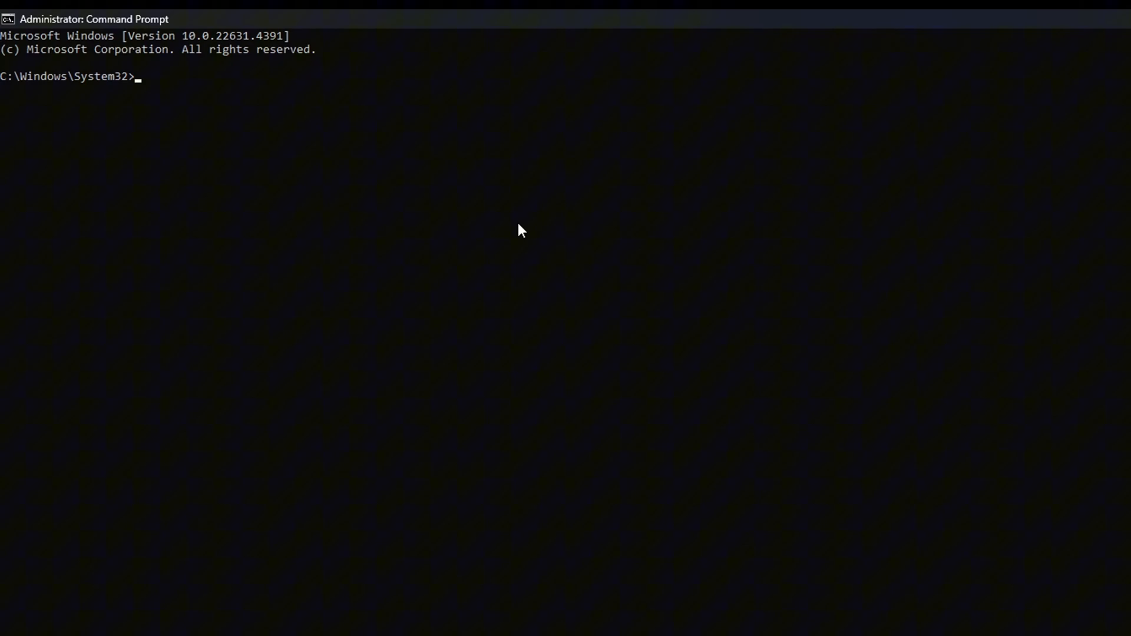
Step: Run netsh winsock reset, ipconfig /flushdns, ipconfig /release and ipconfig /renew
type("netsh winsock reset")
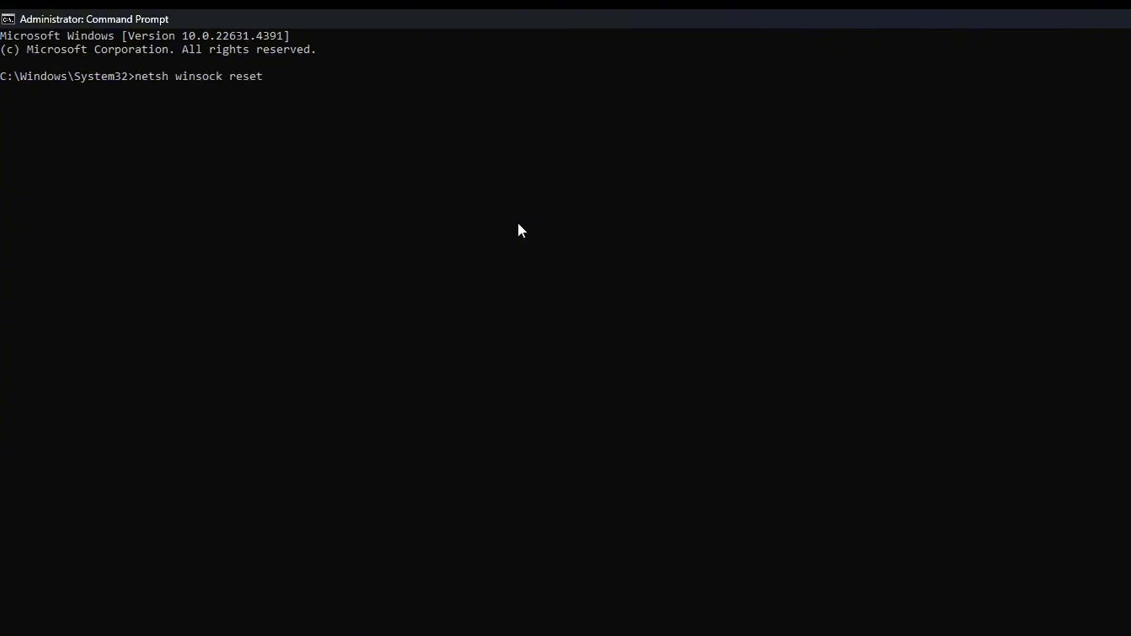
key("Enter")
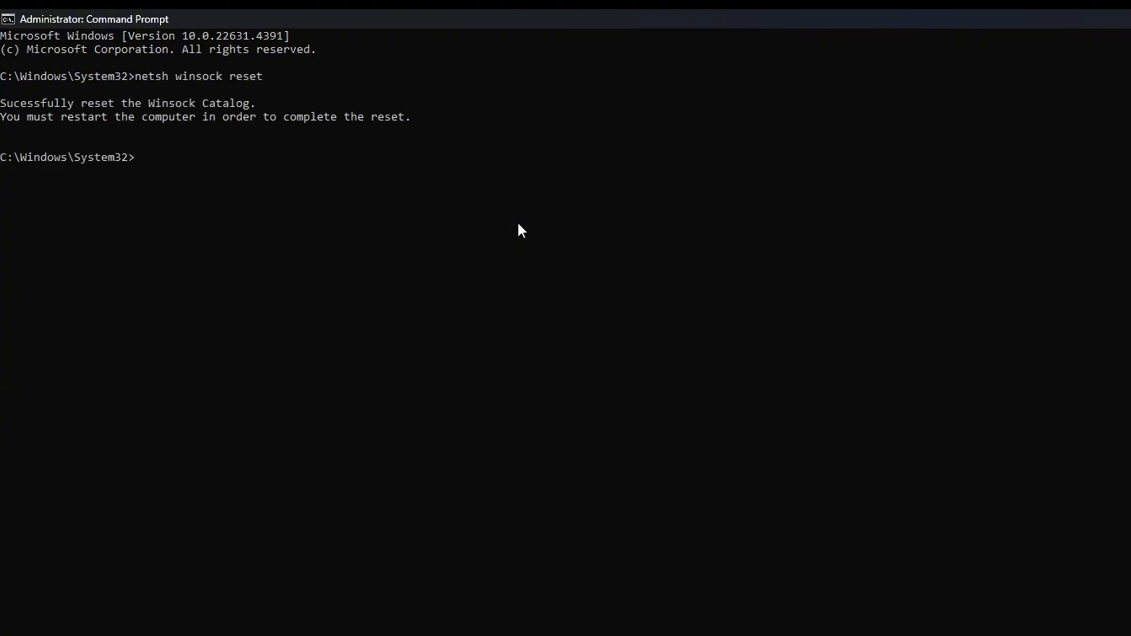
type("ipconfig")
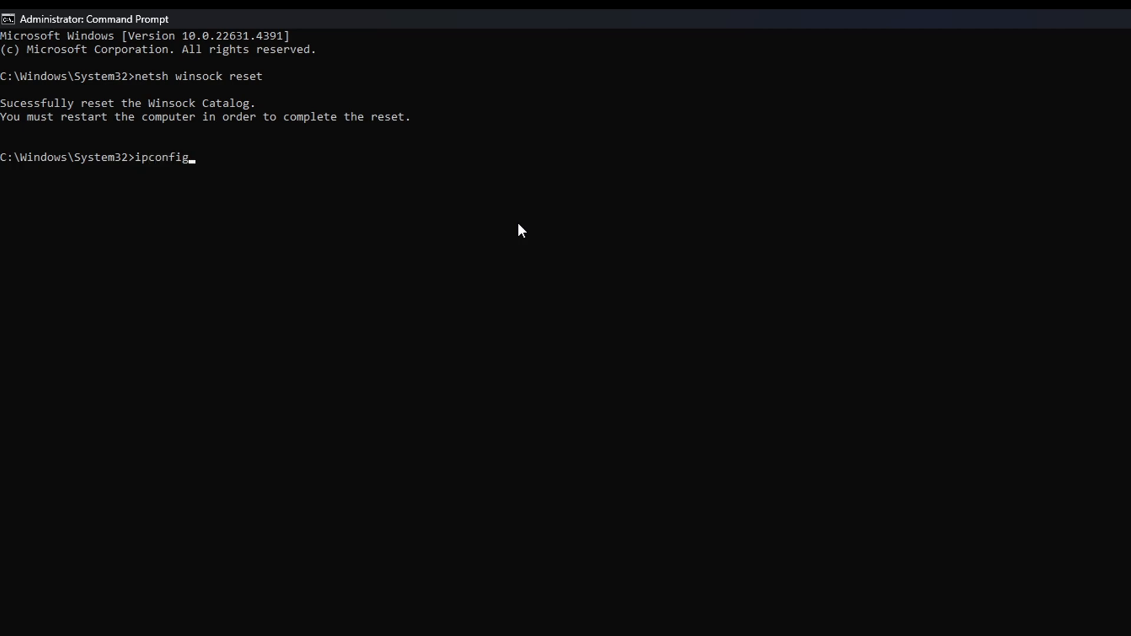
type("/flushdns")
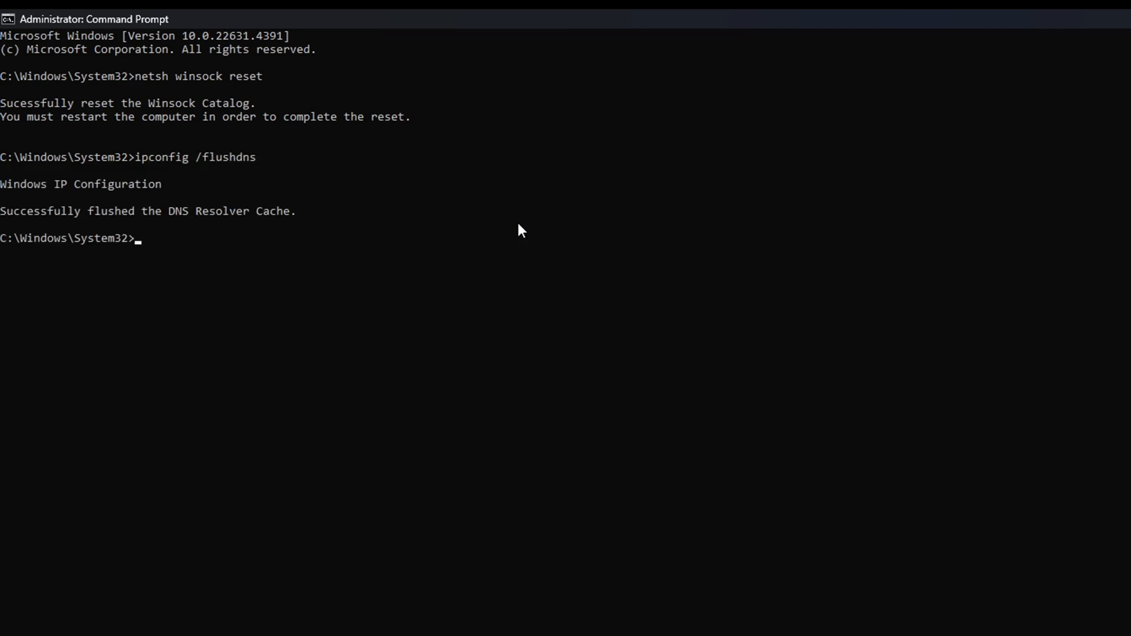
type("ipconfig /release")
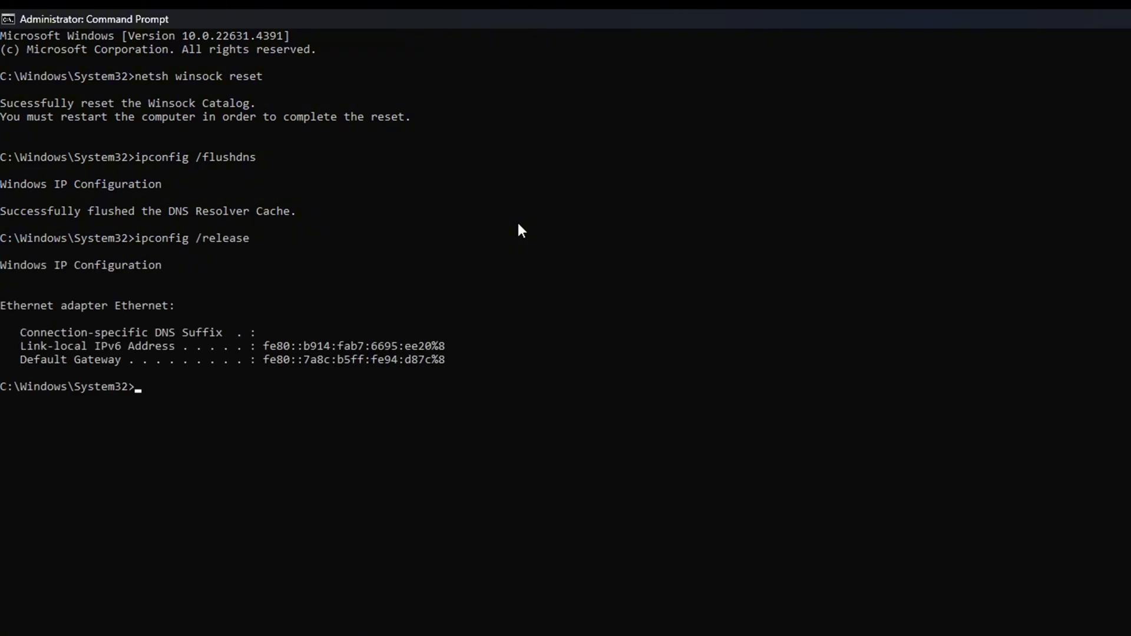
type("ipconfi")
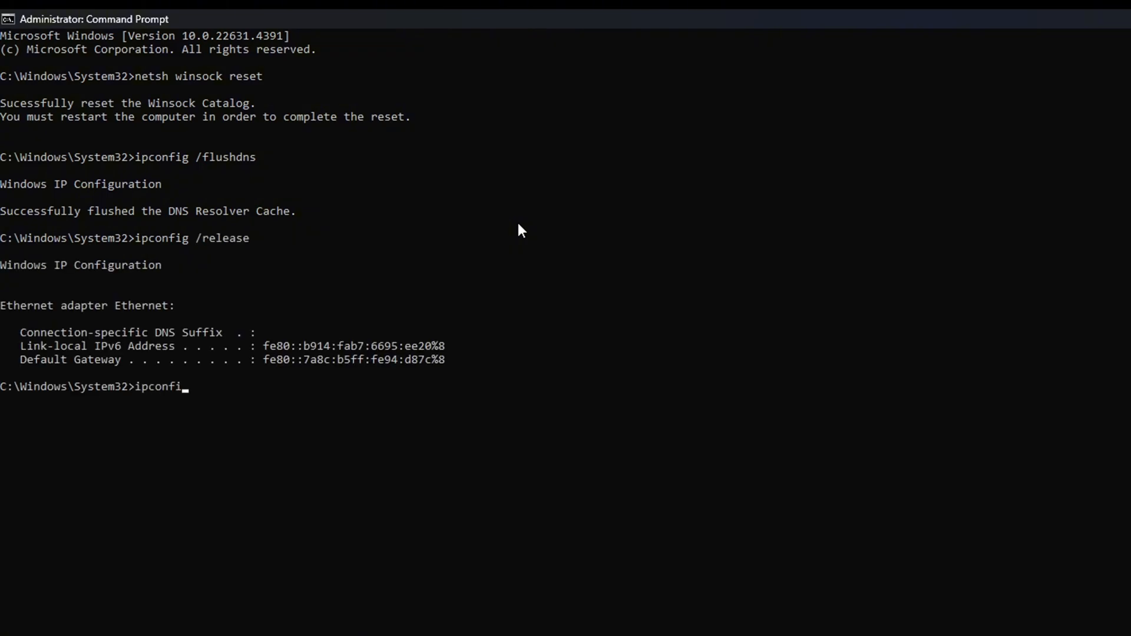
type("g /renew")
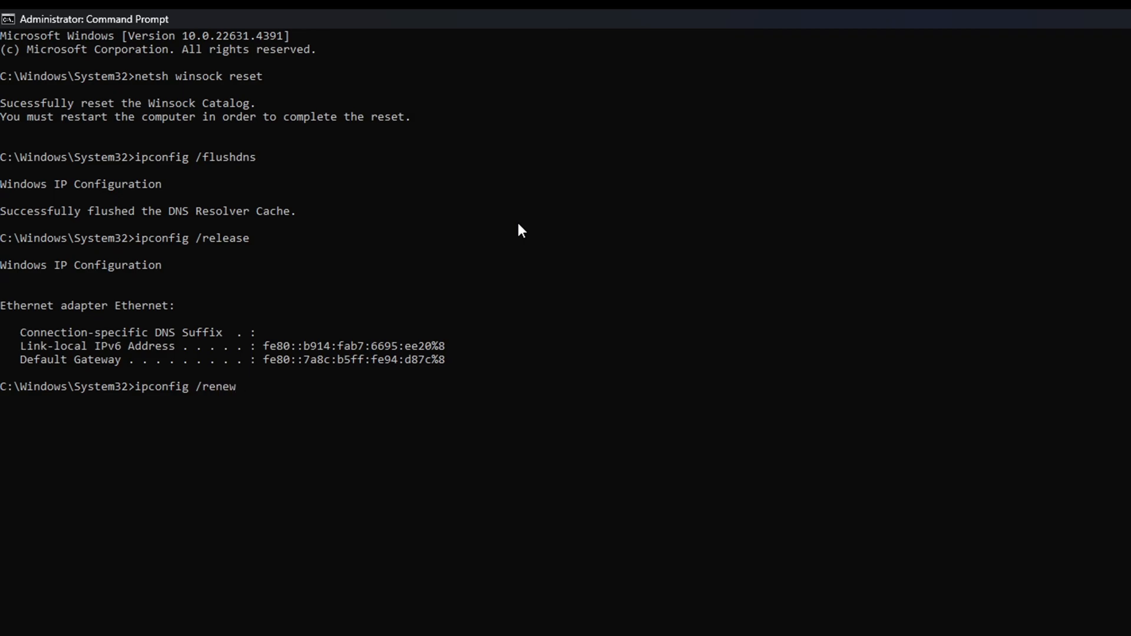
key("enter")
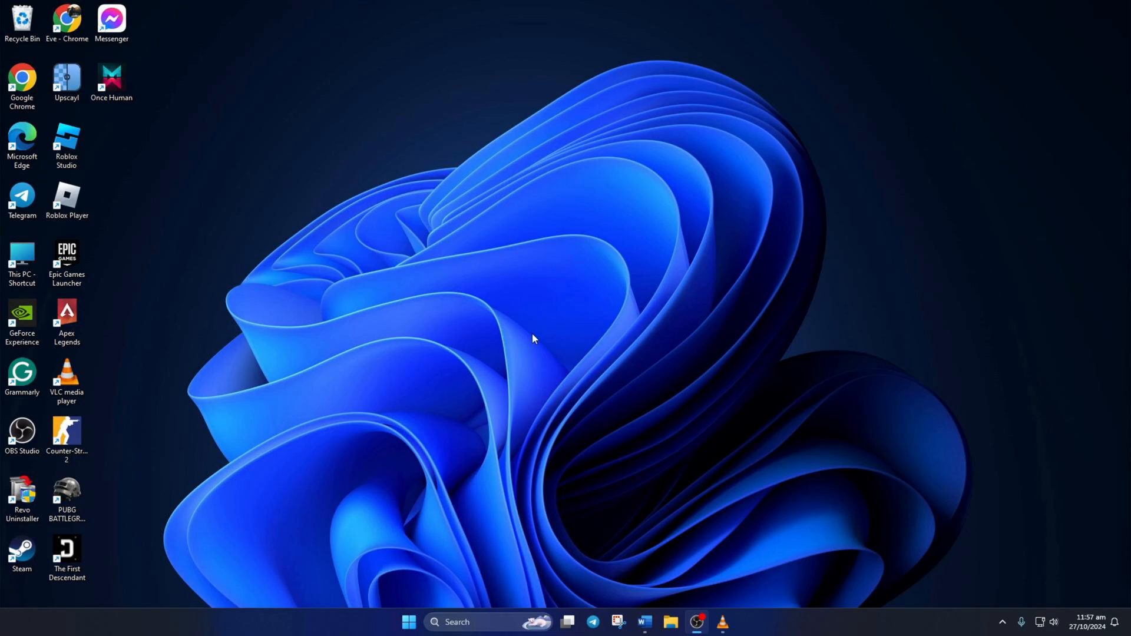
Step: Go to Settings > Apps > Installed apps and open WhatsApp's Advanced options
left_click(409, 622)
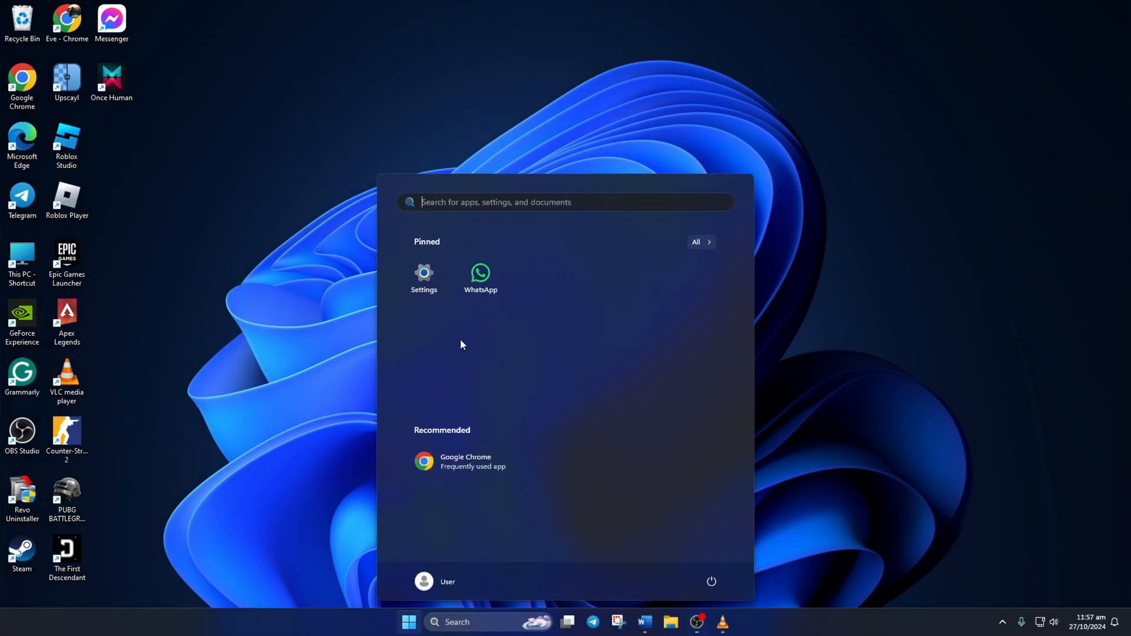
left_click(424, 272)
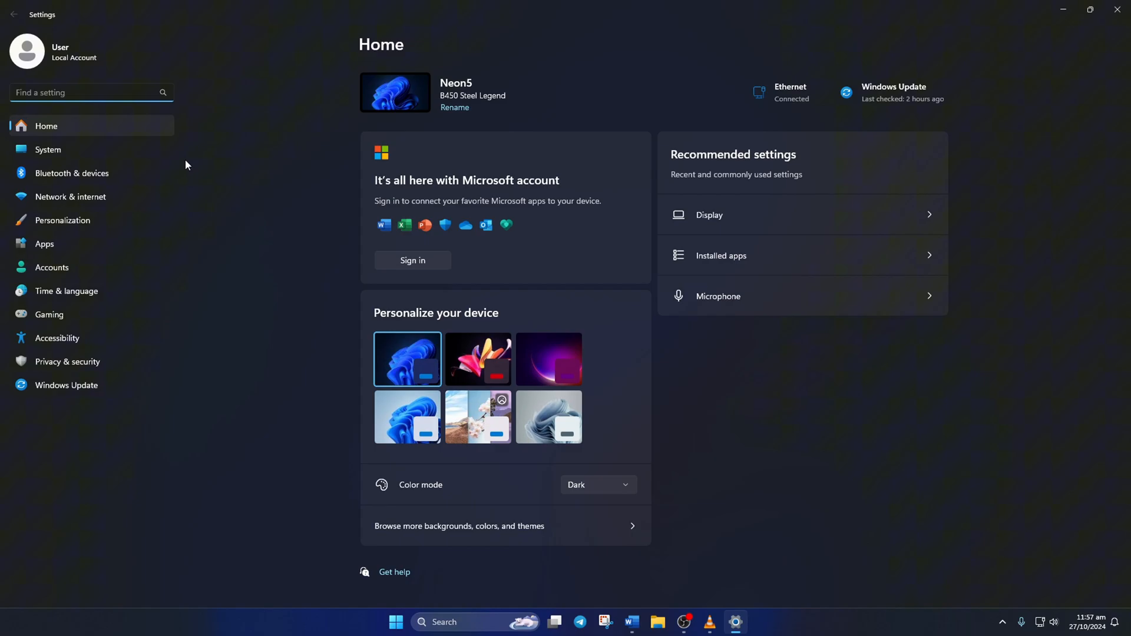
left_click(44, 244)
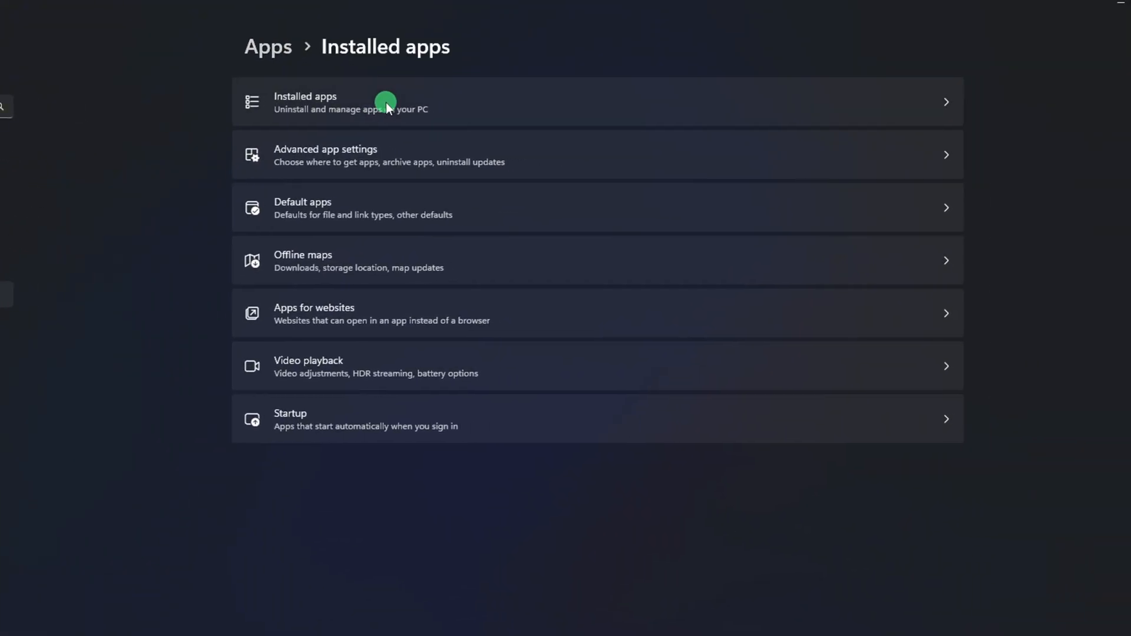
left_click(383, 101)
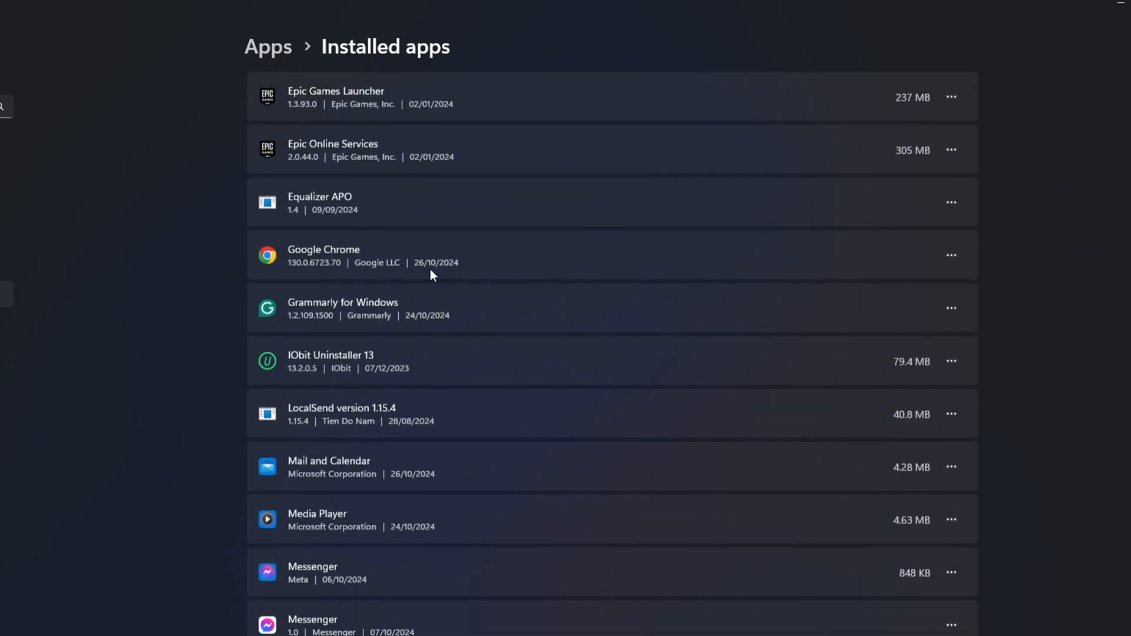
scroll("down", 3)
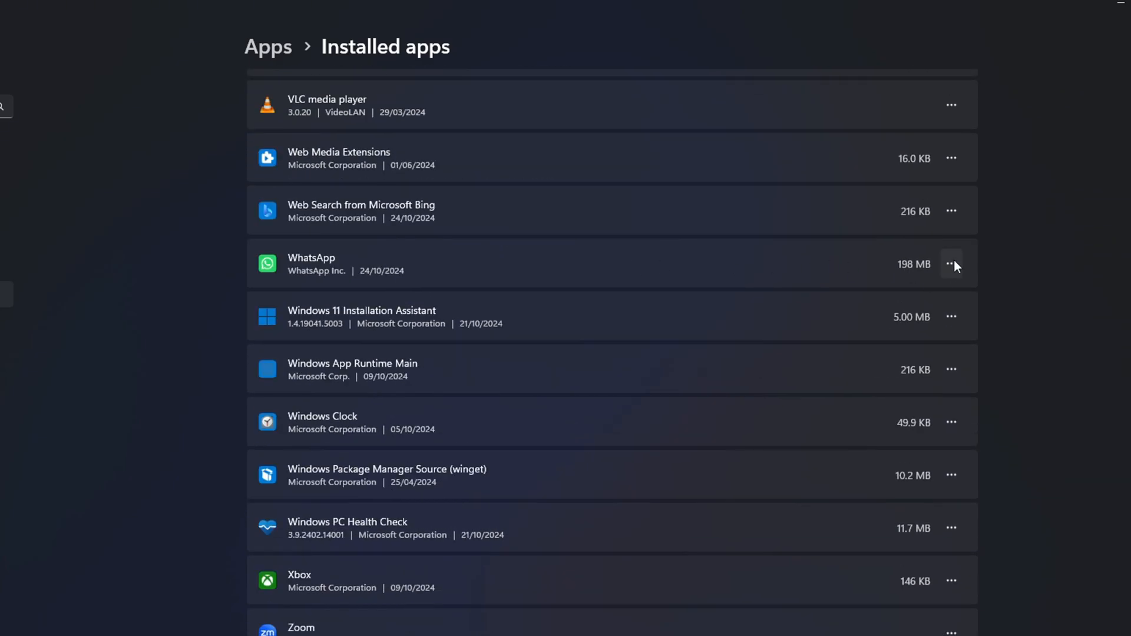
left_click(952, 264)
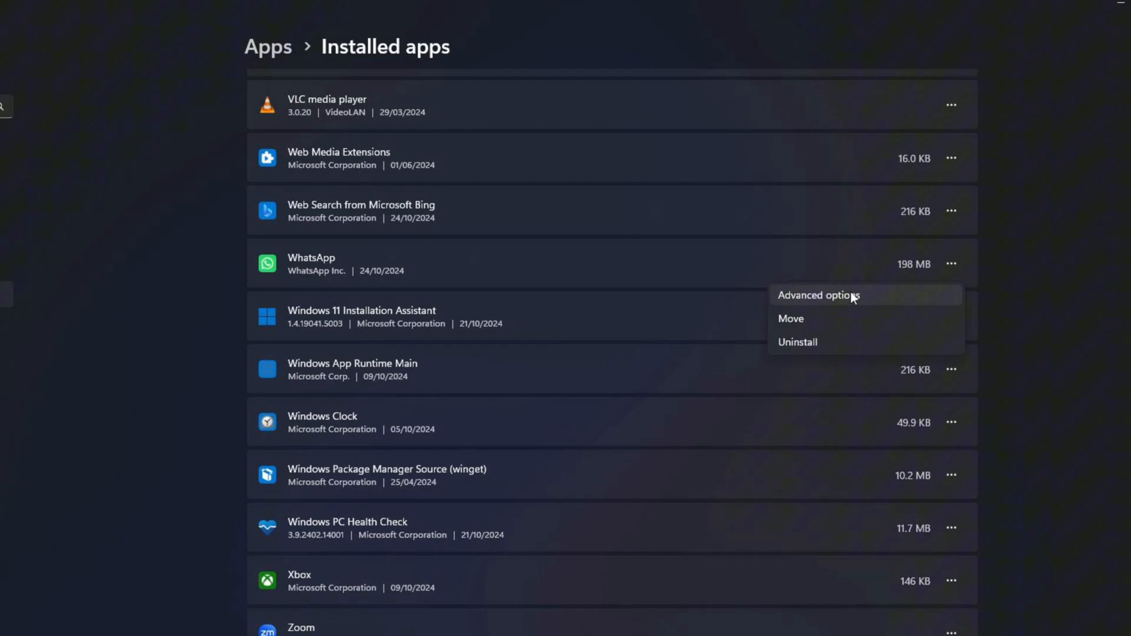
mouse_move(812, 298)
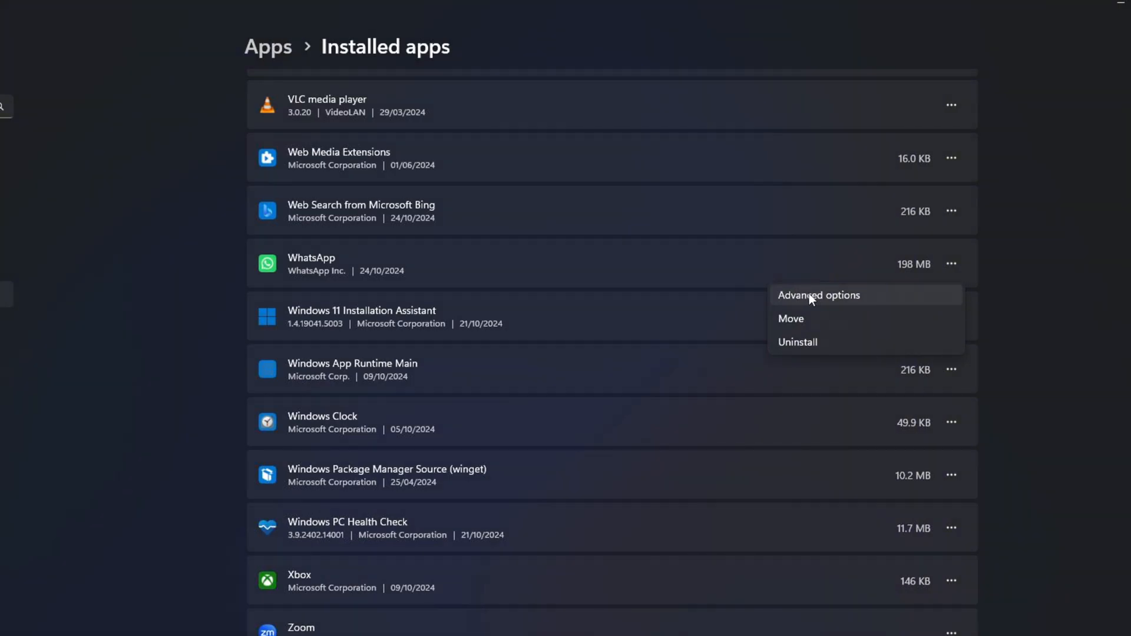
left_click(819, 295)
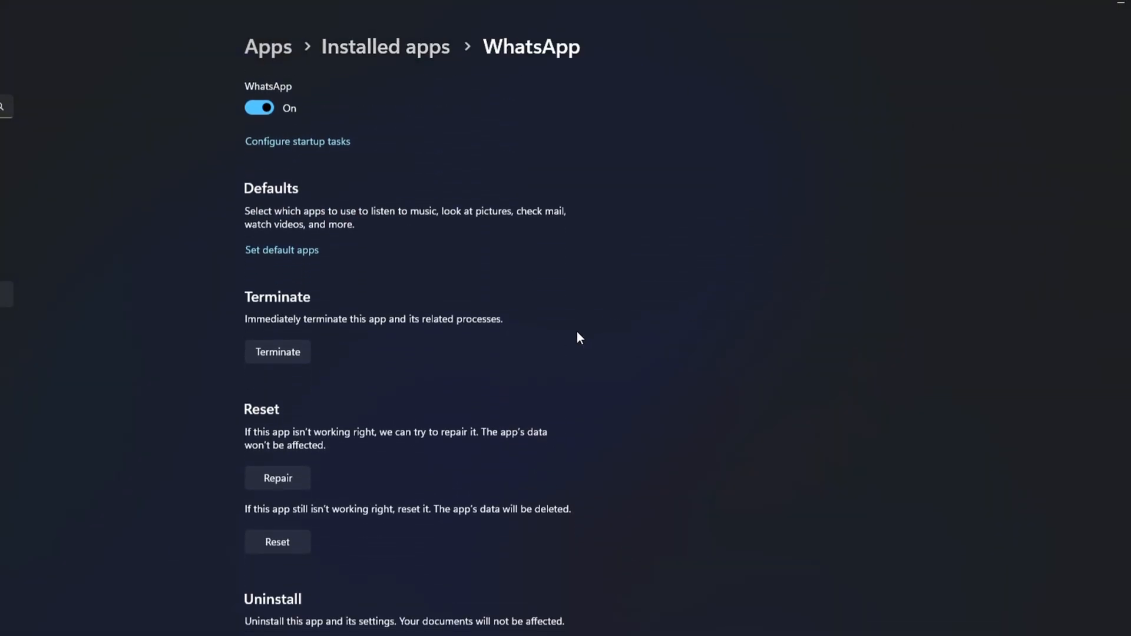
Step: Repair WhatsApp, then reset it and confirm deleting its app data
scroll("down", 3)
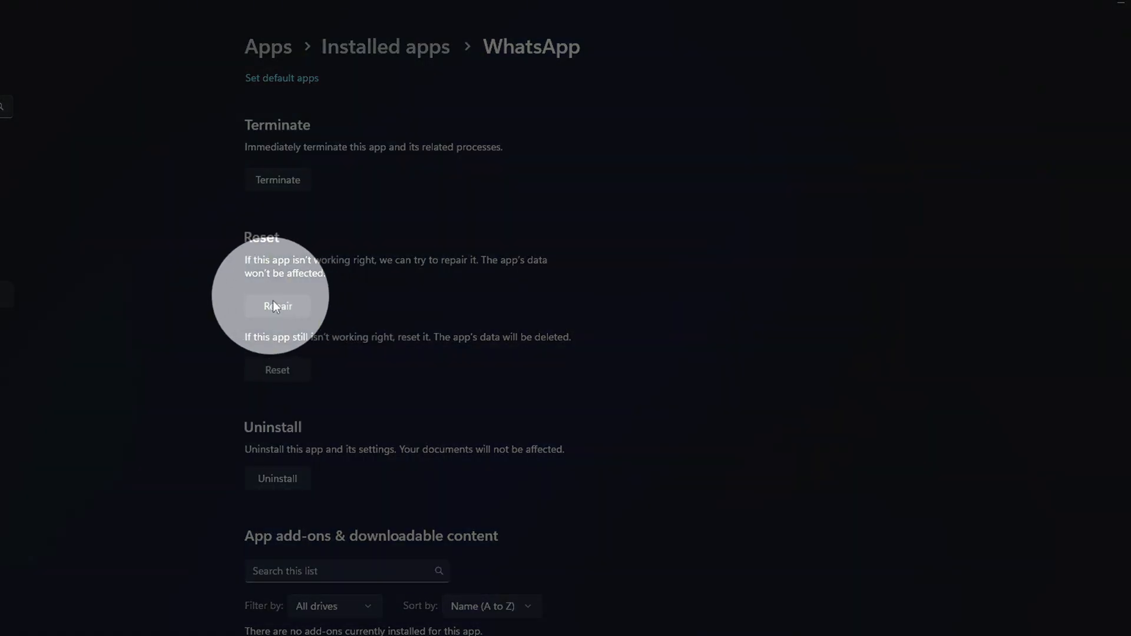
left_click(277, 306)
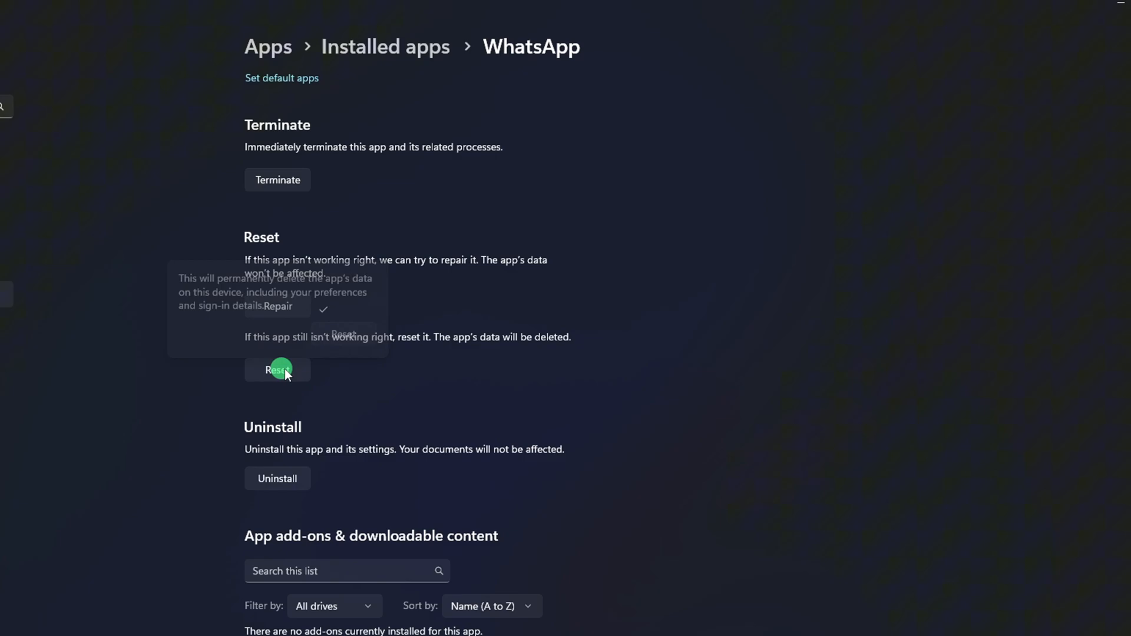
left_click(278, 370)
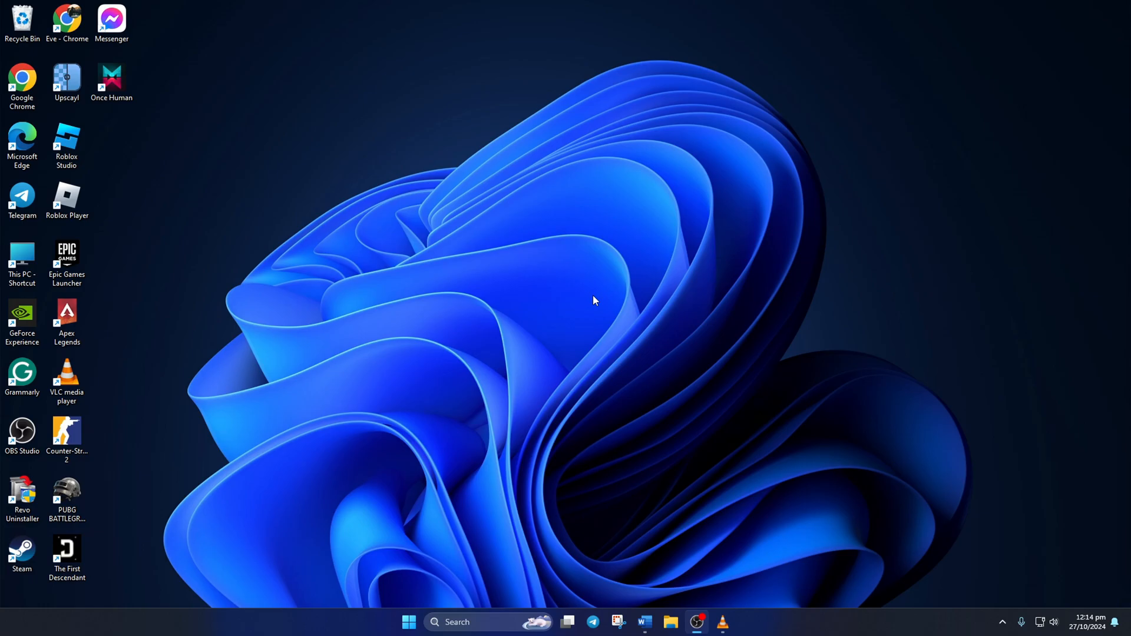
Step: Run 'wsreset' from Windows Search to clear the Store cache, then close Microsoft Store
type("whatsApp")
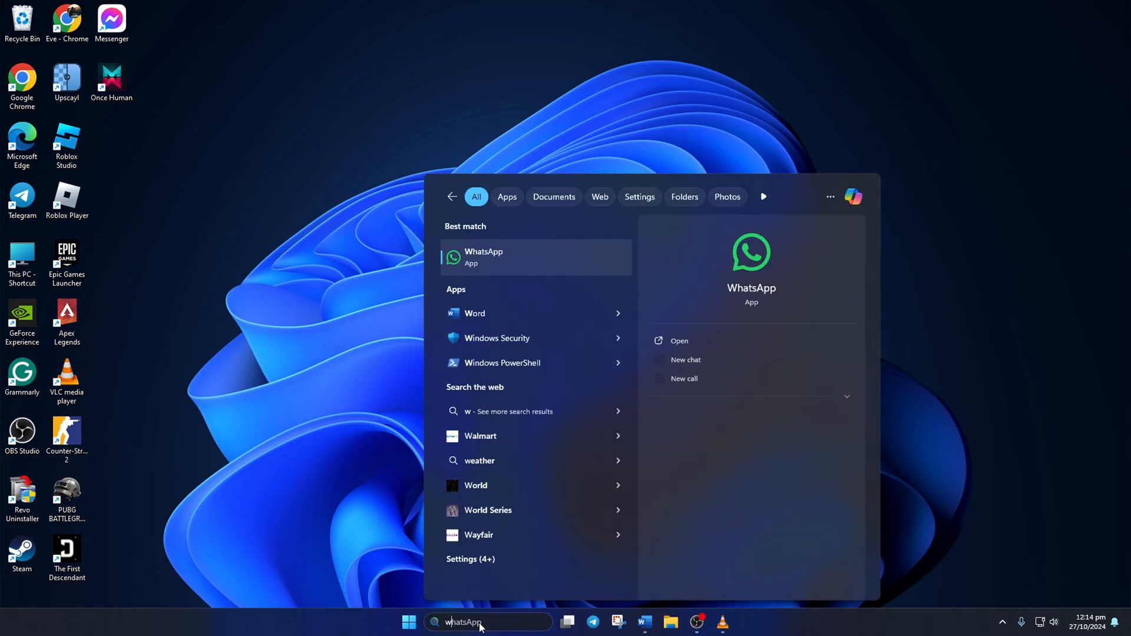
type("wsreset")
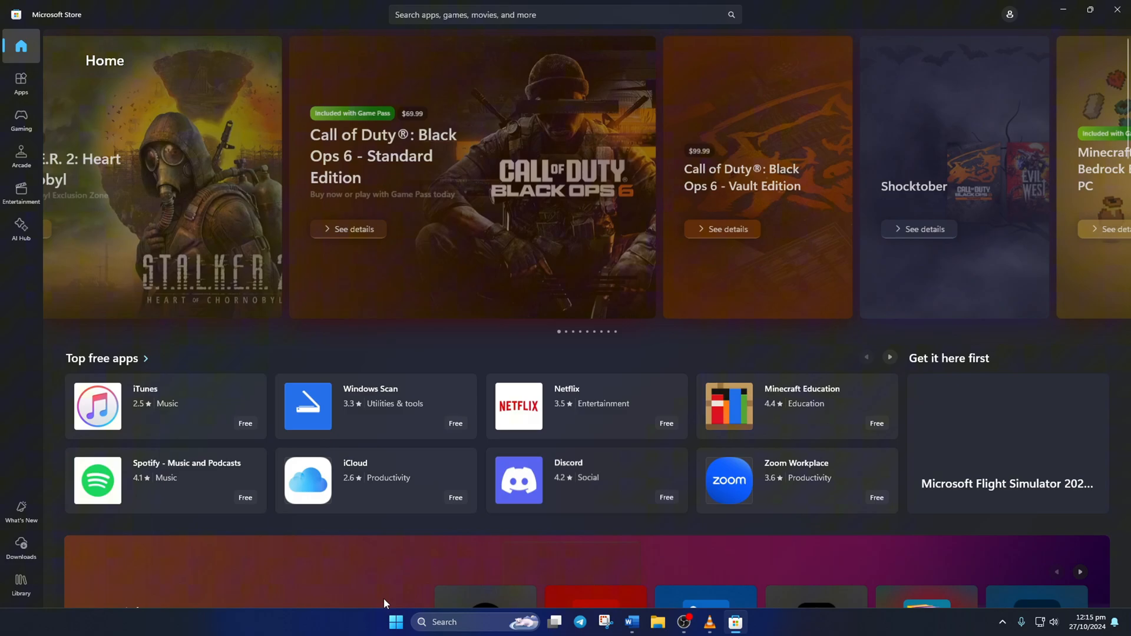
left_click(395, 623)
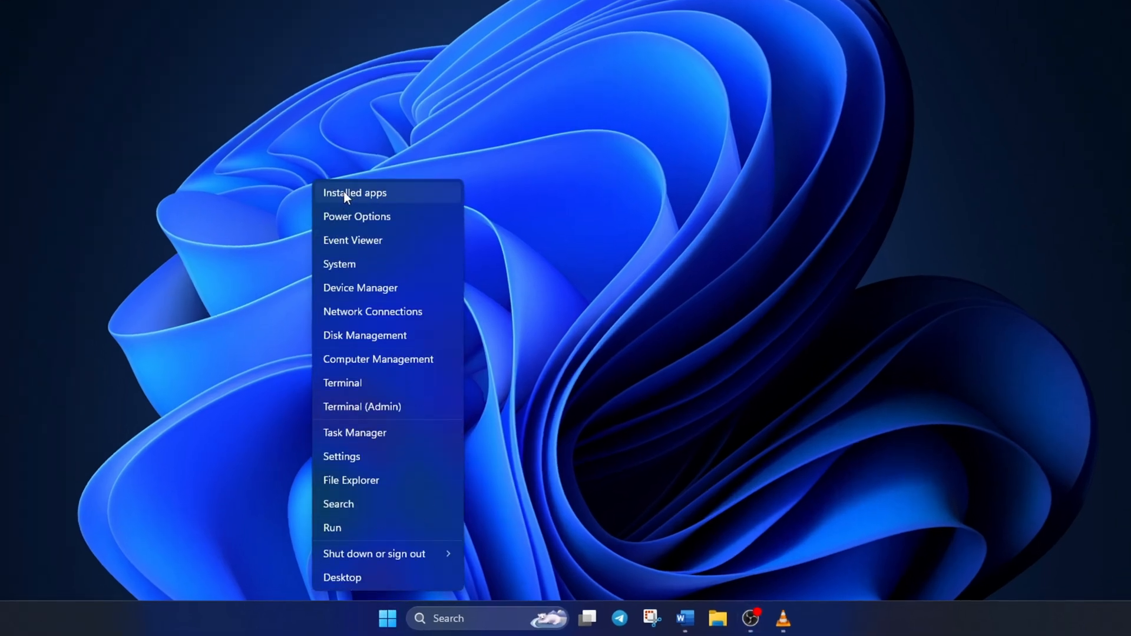
Step: Open Installed apps, view WhatsApp's actions menu, and dismiss it without choosing anything
left_click(354, 193)
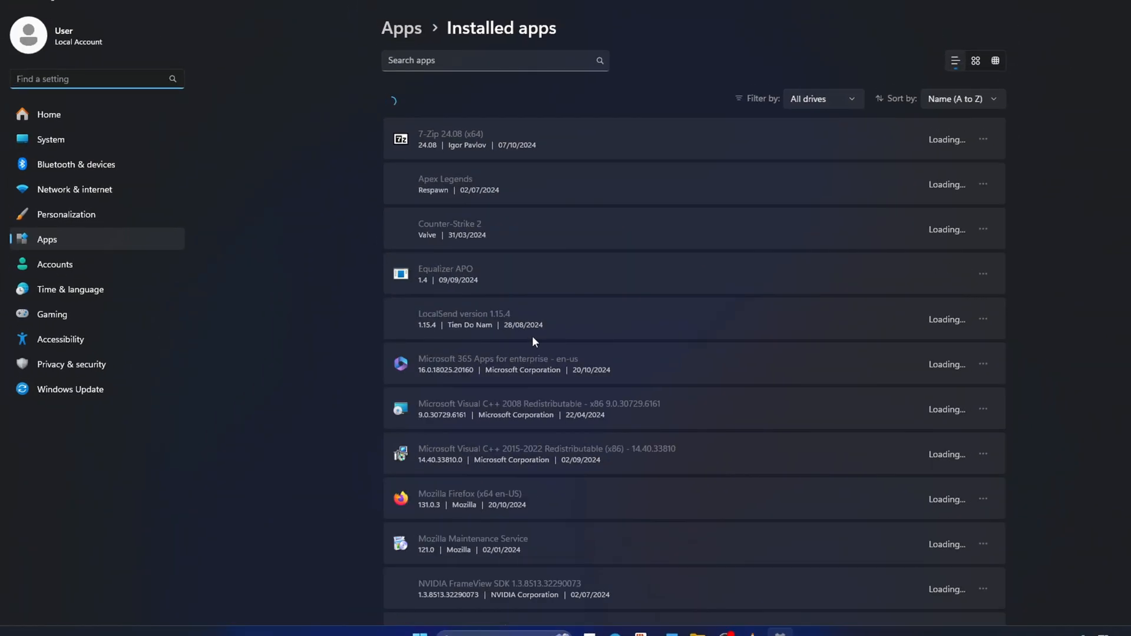
scroll("down", 3)
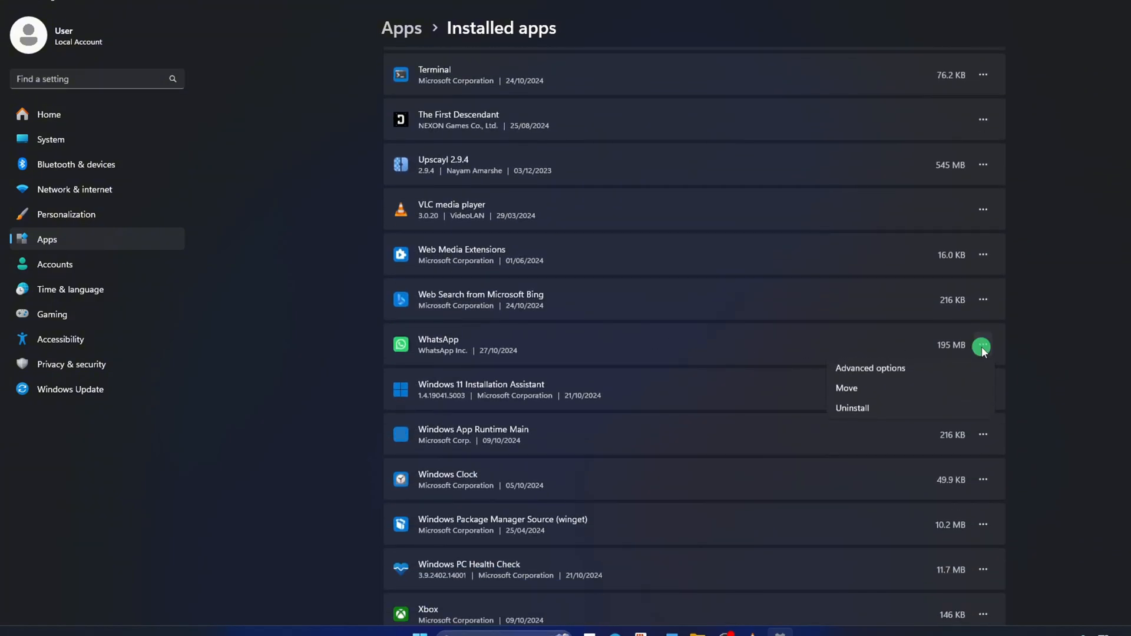
left_click(879, 411)
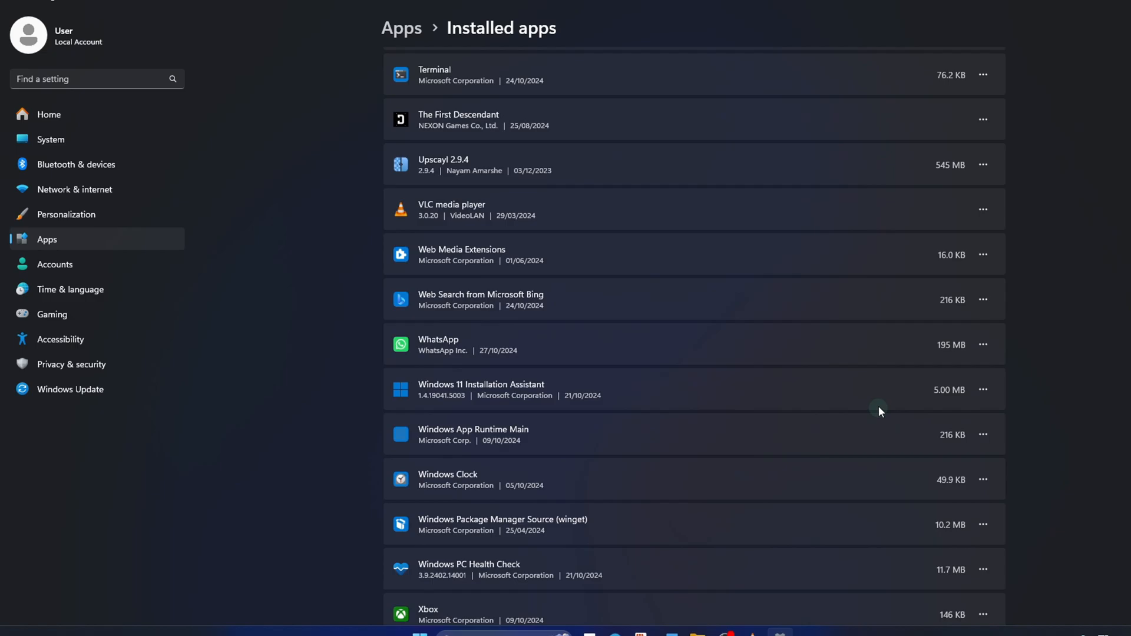
left_click(983, 345)
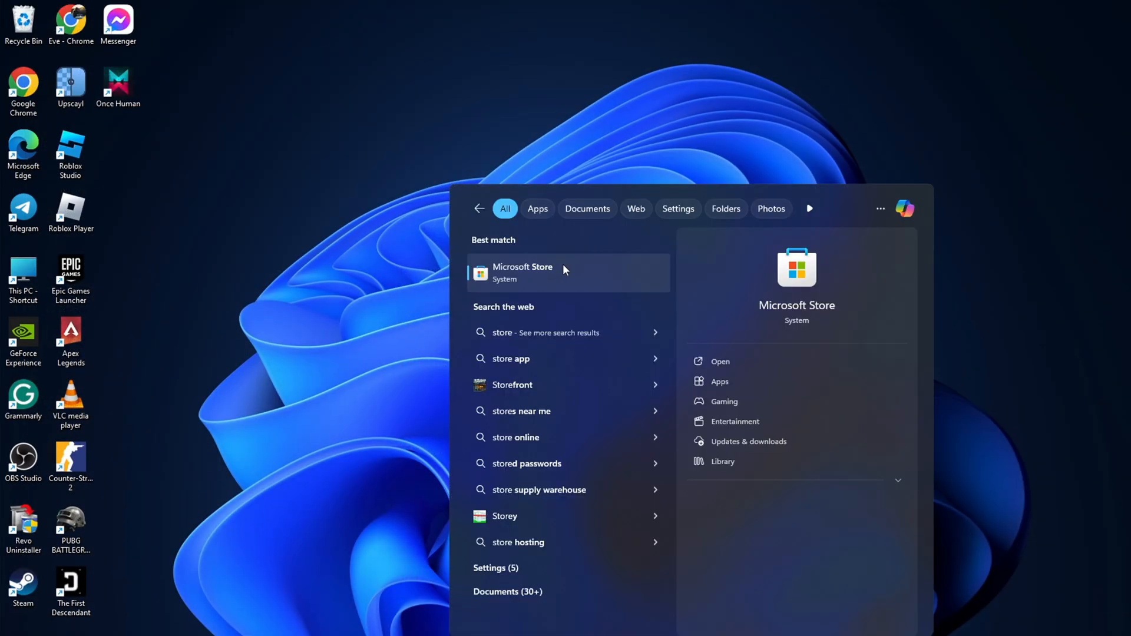
Step: Install WhatsApp from the Microsoft Store, launch it and maximize its window
type("whatsapp")
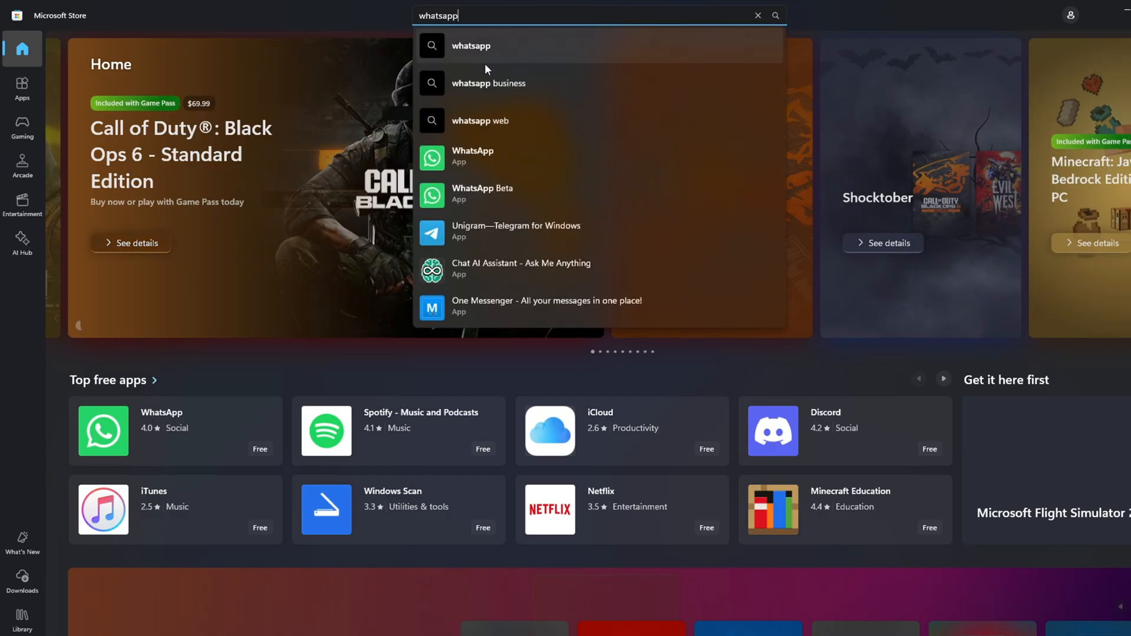
left_click(472, 155)
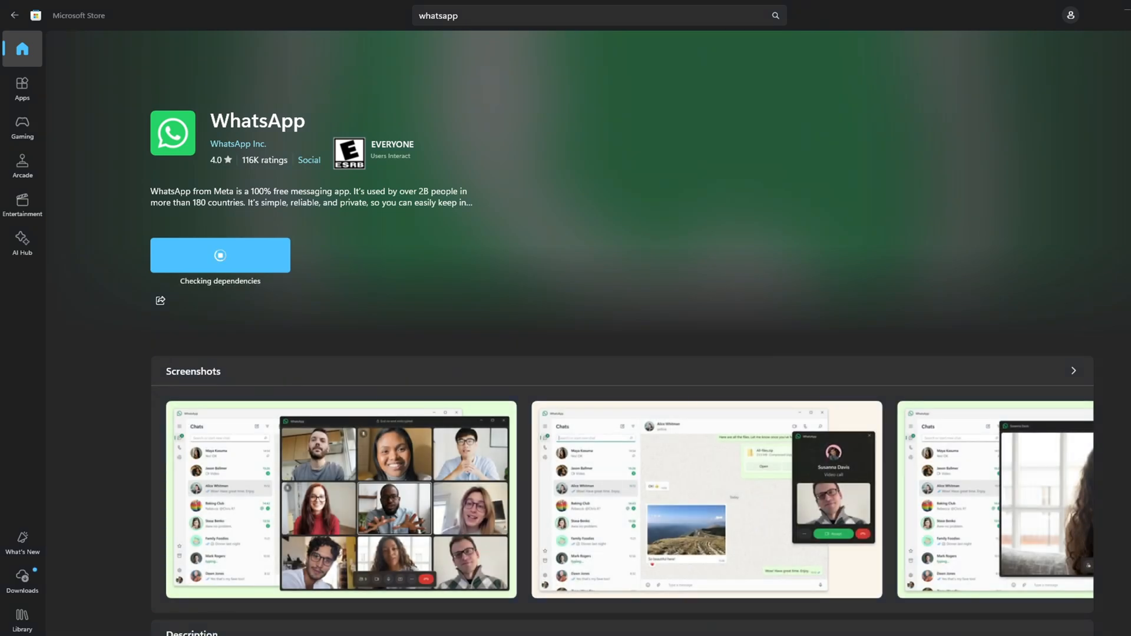
mouse_move(575, 315)
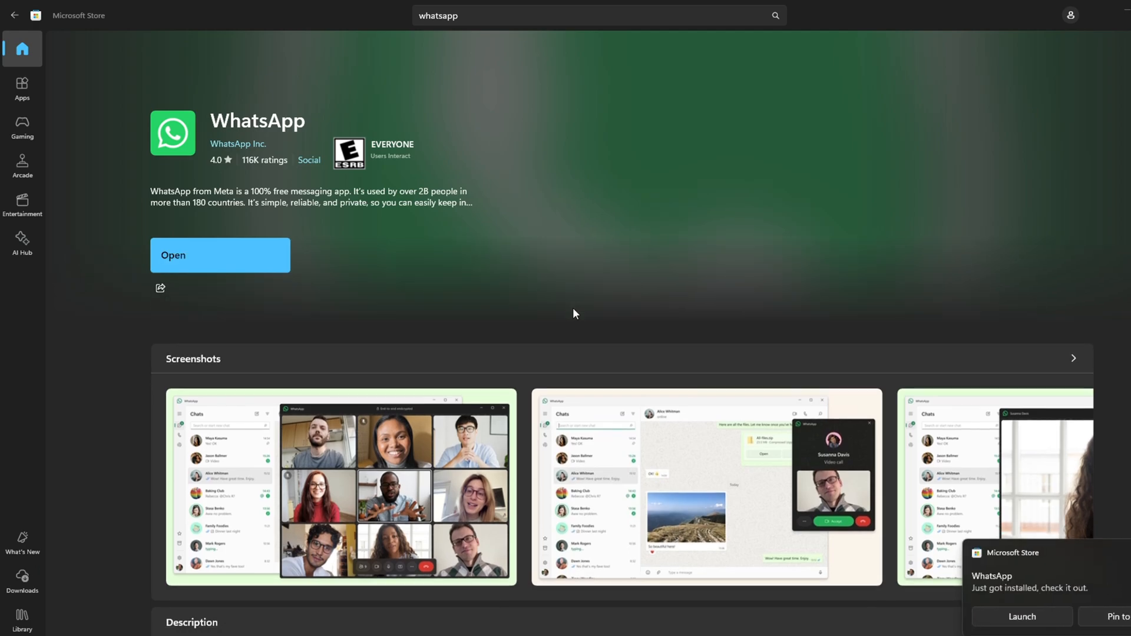
mouse_move(1052, 618)
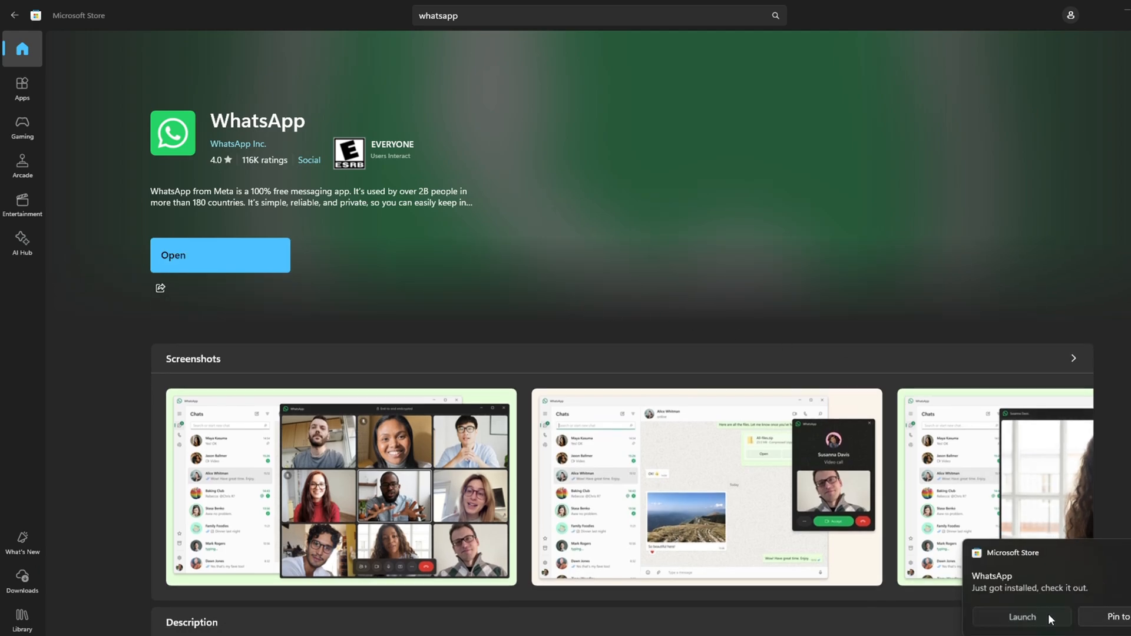
left_click(1021, 617)
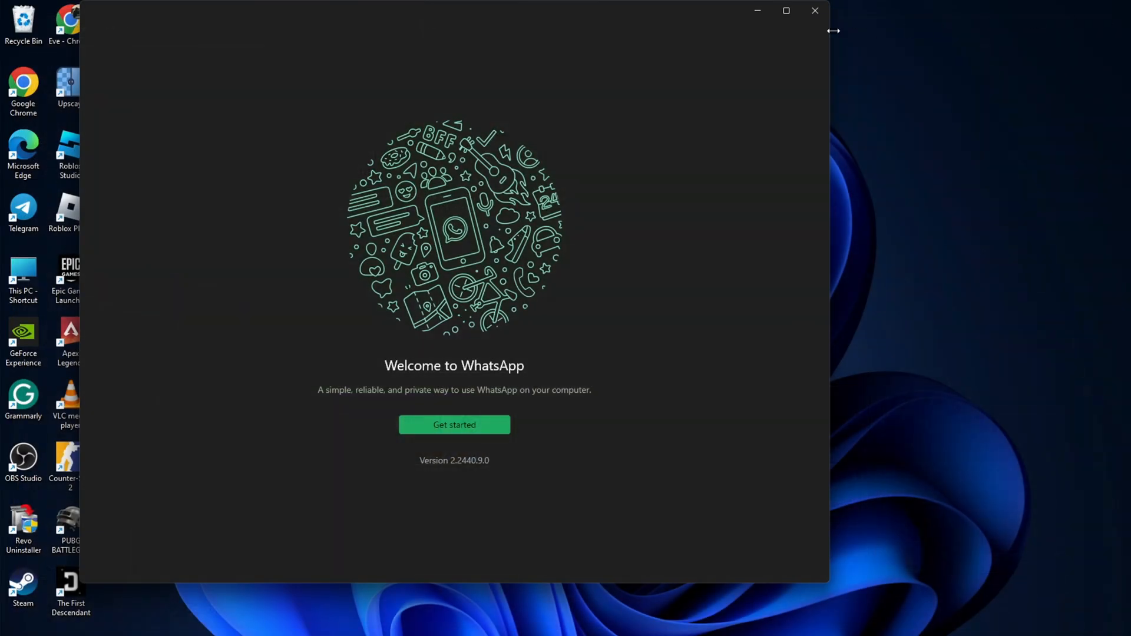
left_click(786, 11)
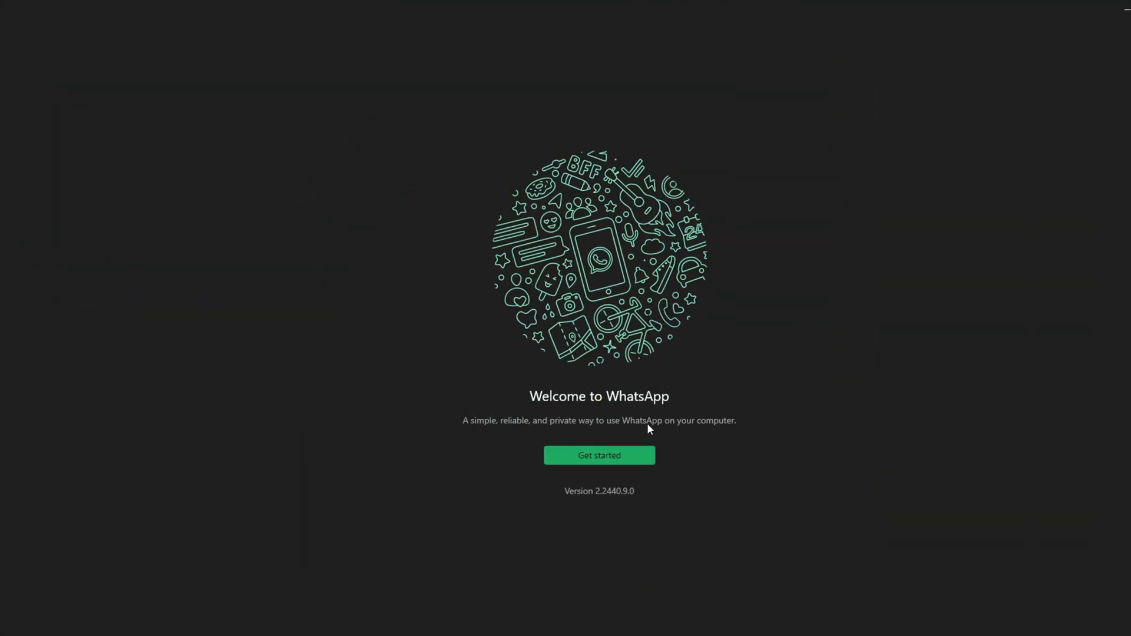